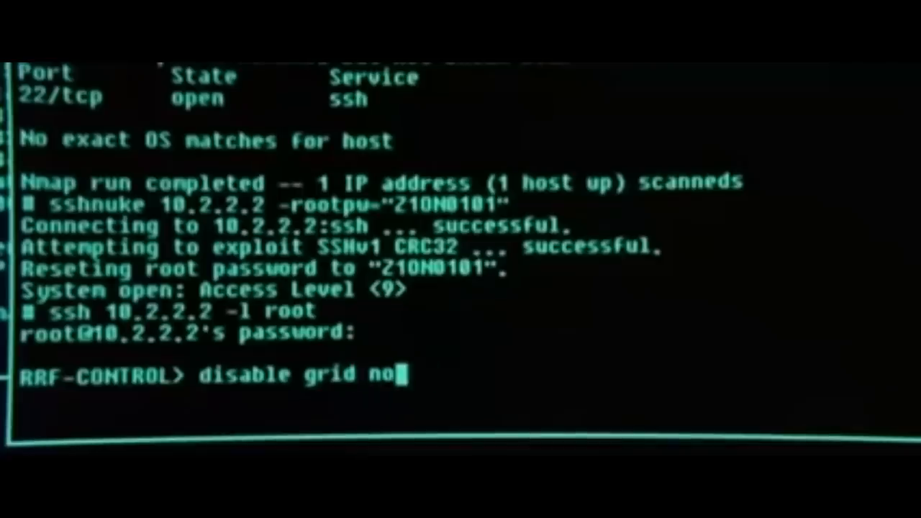
# Correct and complete the RRF-CONTROL command to read 'disable grid nodes 21 - 48'
pyautogui.press('Backspace')
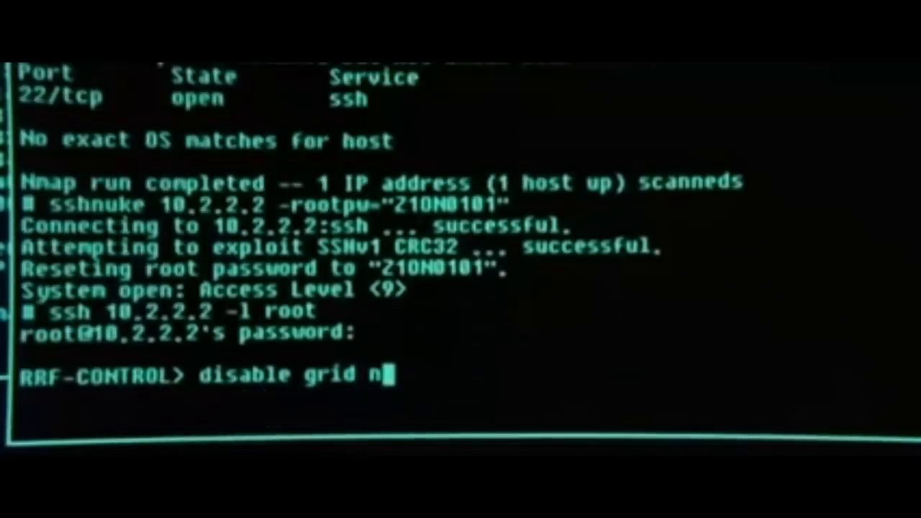
pyautogui.write('o')
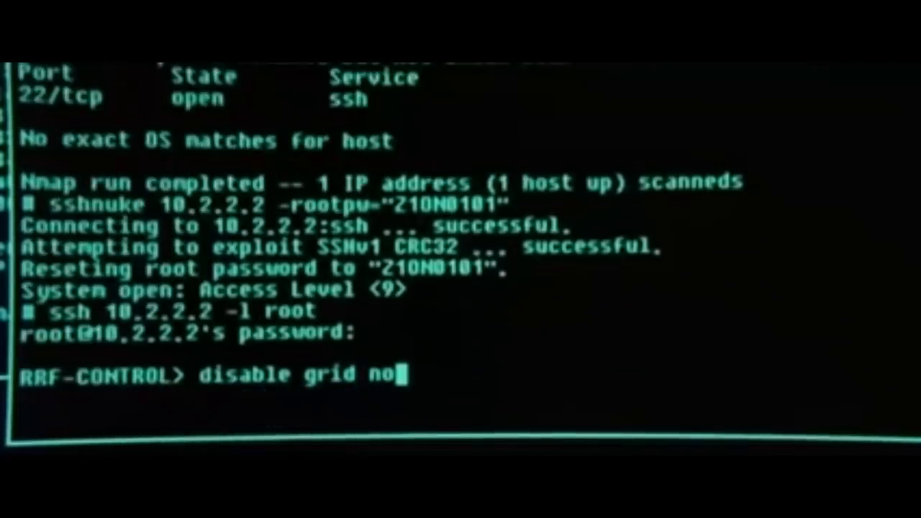
pyautogui.write('des 2')
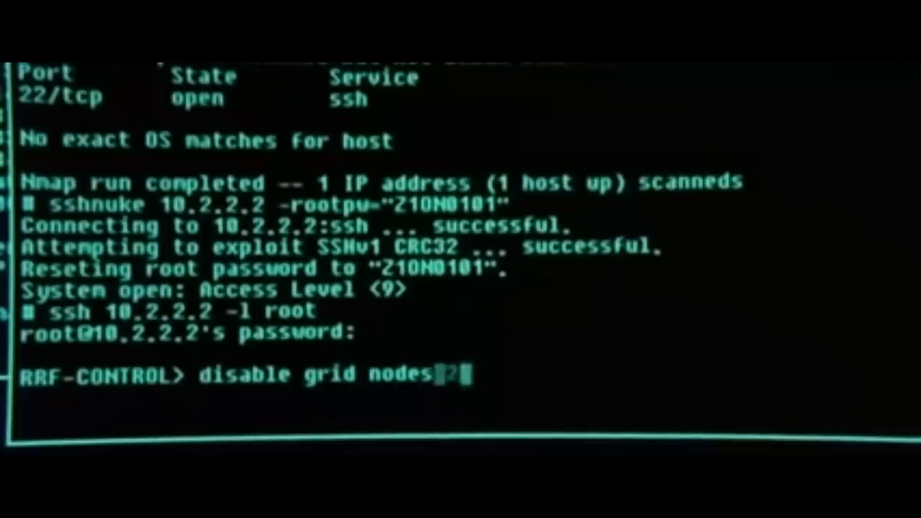
pyautogui.write('21 -')
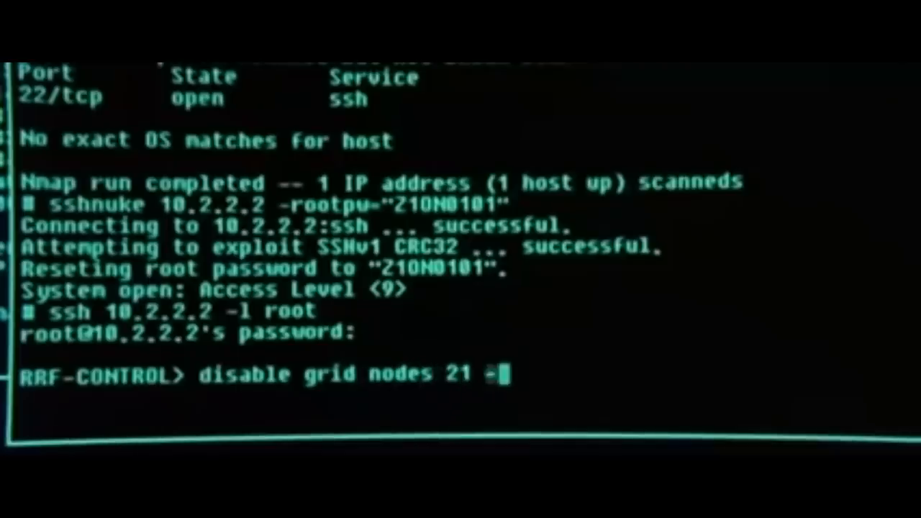
pyautogui.write('40')
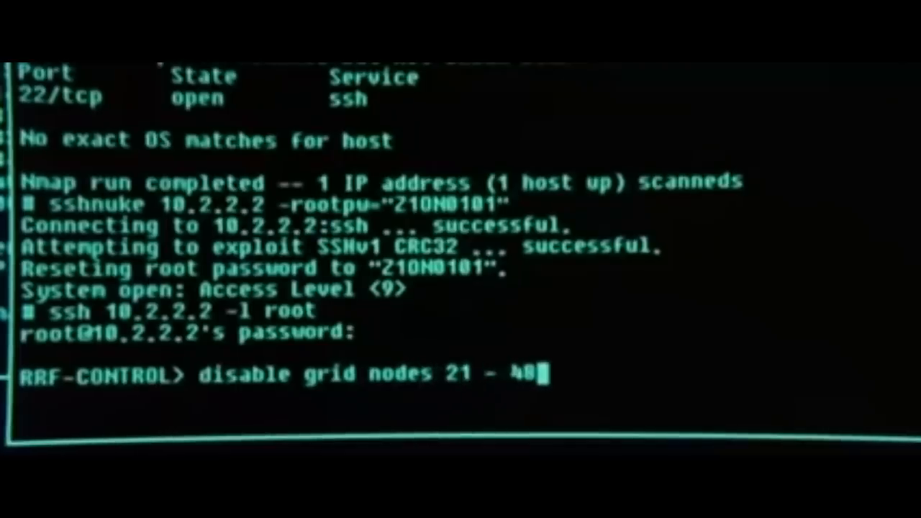